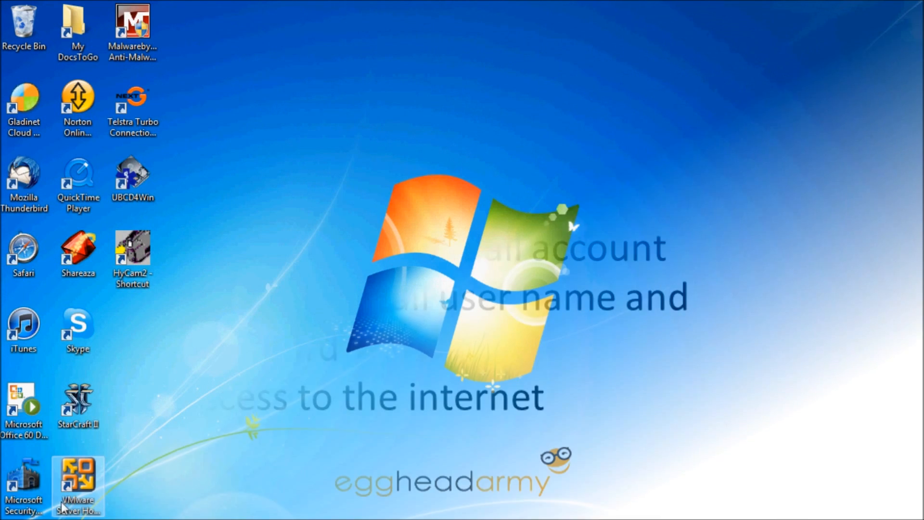
Open the browser and sign in to Zoho Mail with the eggheadarmy account credentials.
{"action": "double_click", "coordinate": [77, 481]}
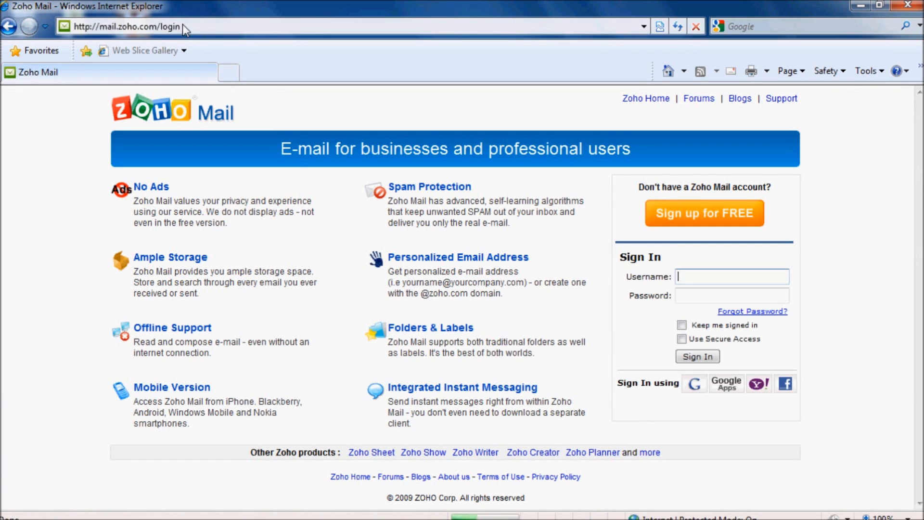
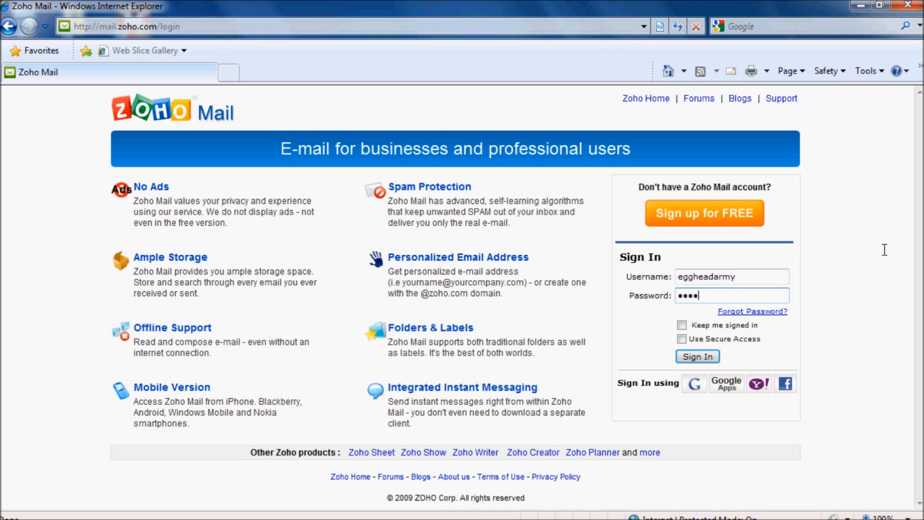
{"action": "left_click", "coordinate": [696, 356]}
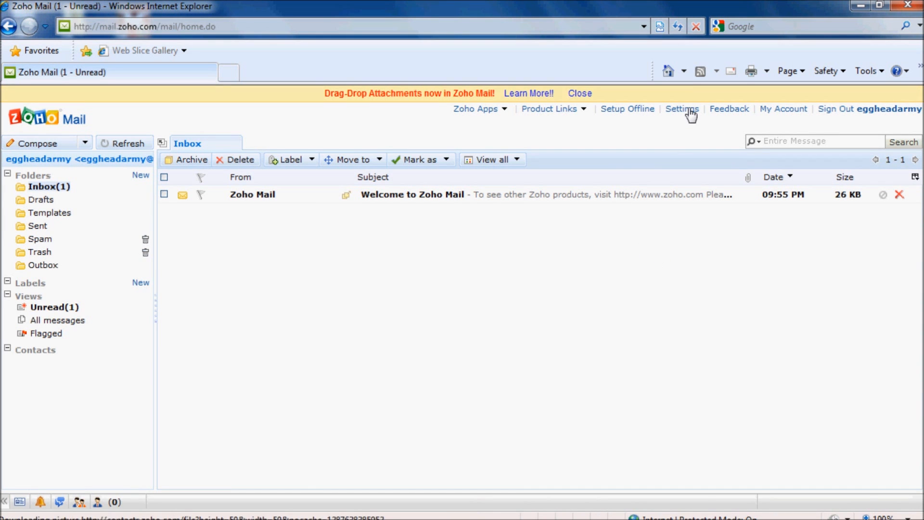
Enable IMAP Access under Email forwarding and POP/IMAP, save, and sign out of Zoho.
{"action": "left_click", "coordinate": [681, 108]}
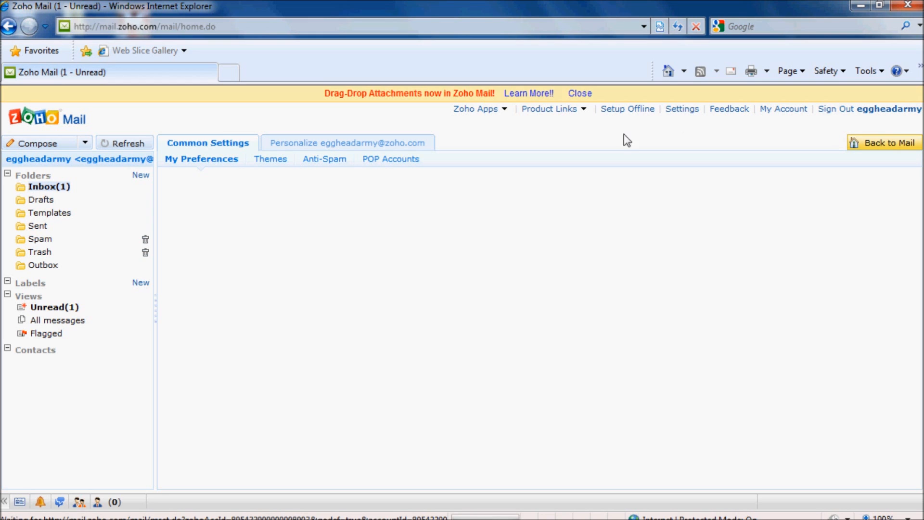
{"action": "left_click", "coordinate": [346, 142]}
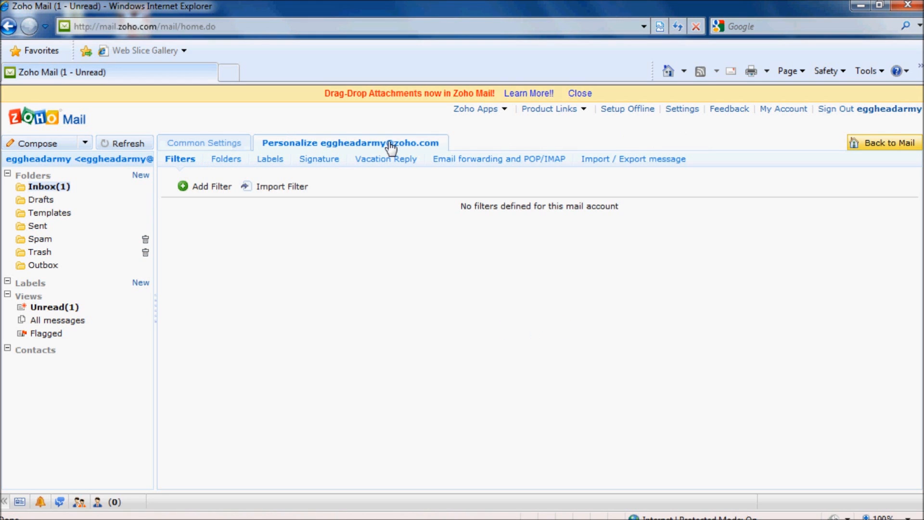
{"action": "mouse_move", "coordinate": [504, 163]}
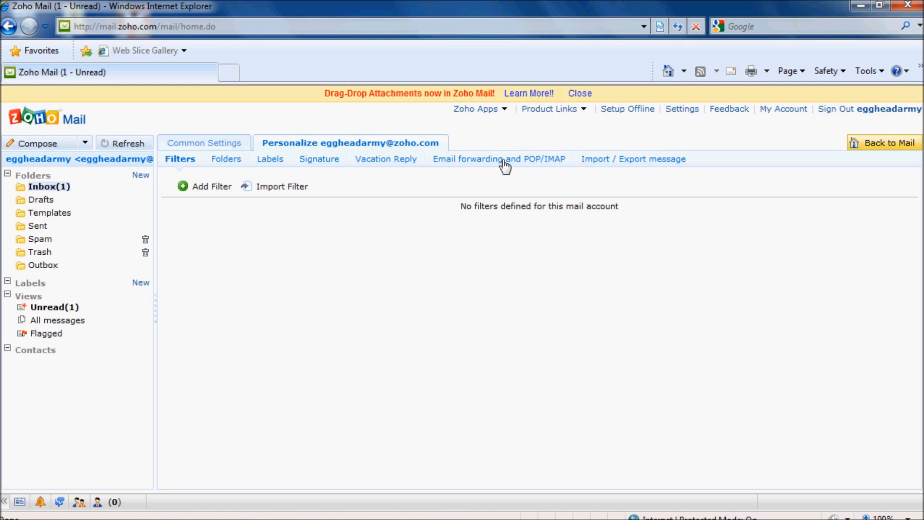
{"action": "left_click", "coordinate": [499, 159]}
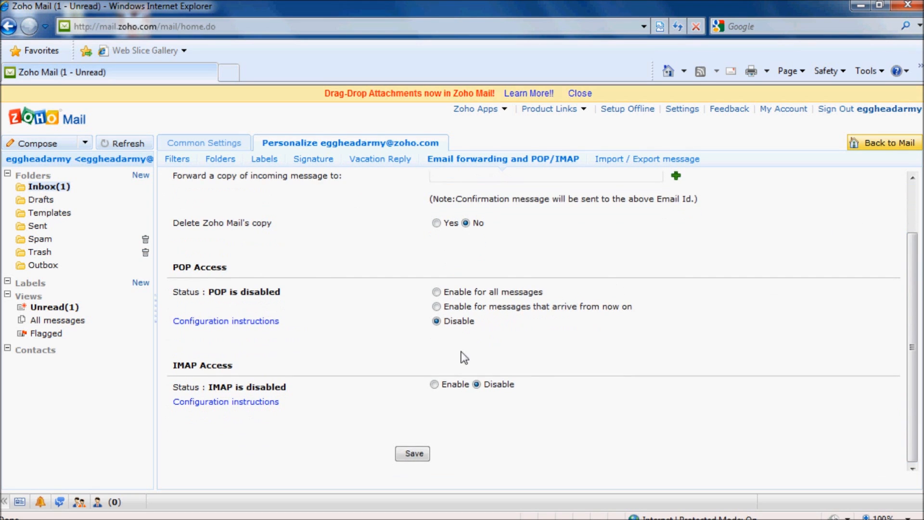
{"action": "left_click", "coordinate": [435, 384]}
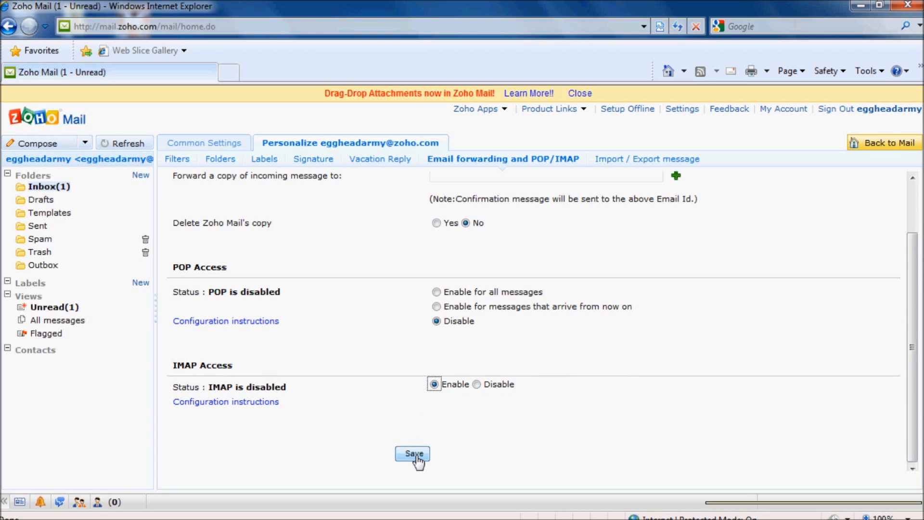
{"action": "left_click", "coordinate": [412, 454]}
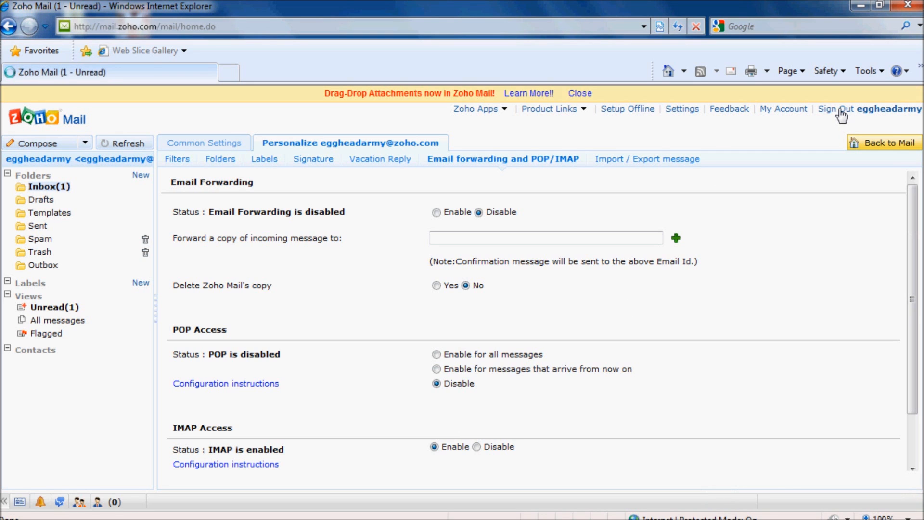
{"action": "left_click", "coordinate": [833, 108]}
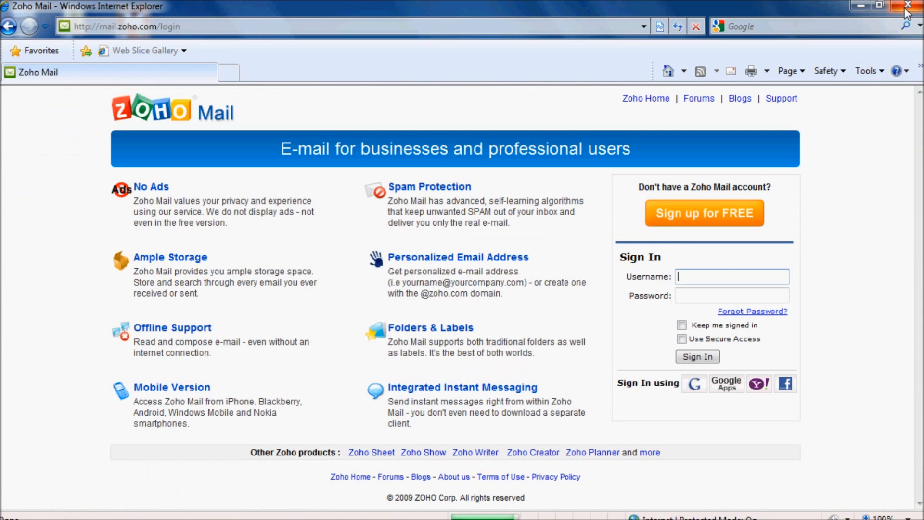
Close Internet Explorer and launch Microsoft Outlook 2010 from the Start menu.
{"action": "left_click", "coordinate": [908, 5]}
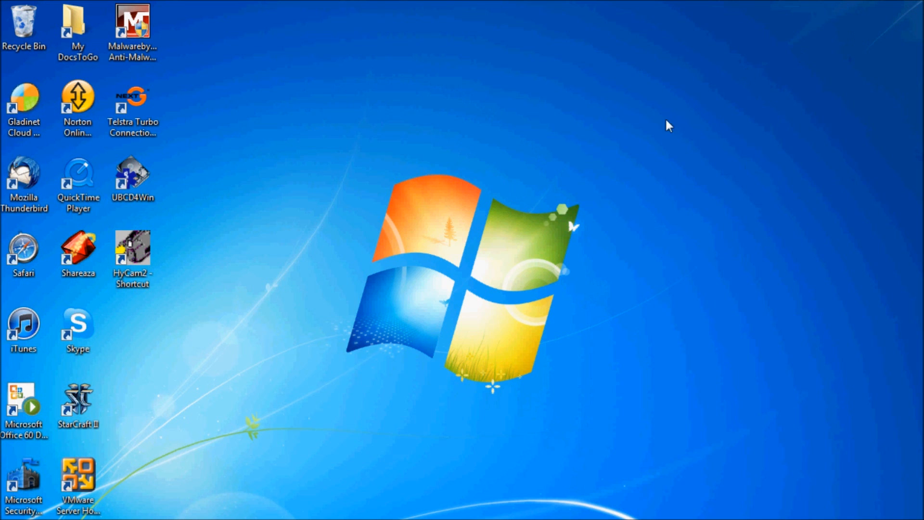
{"action": "left_click", "coordinate": [12, 518]}
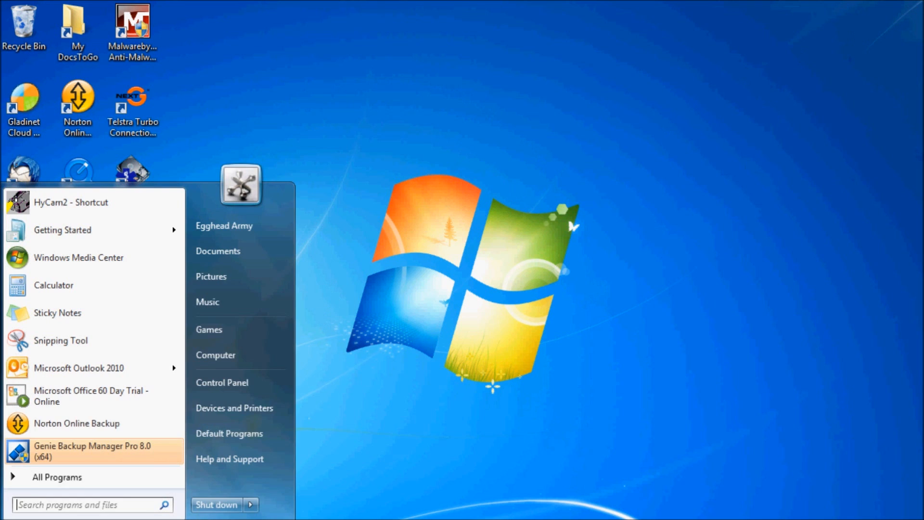
{"action": "mouse_move", "coordinate": [58, 477]}
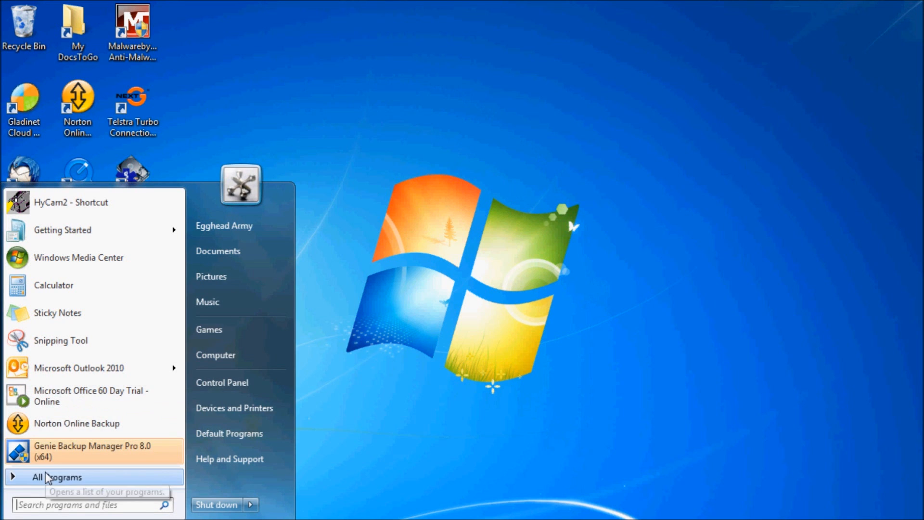
{"action": "mouse_move", "coordinate": [79, 367]}
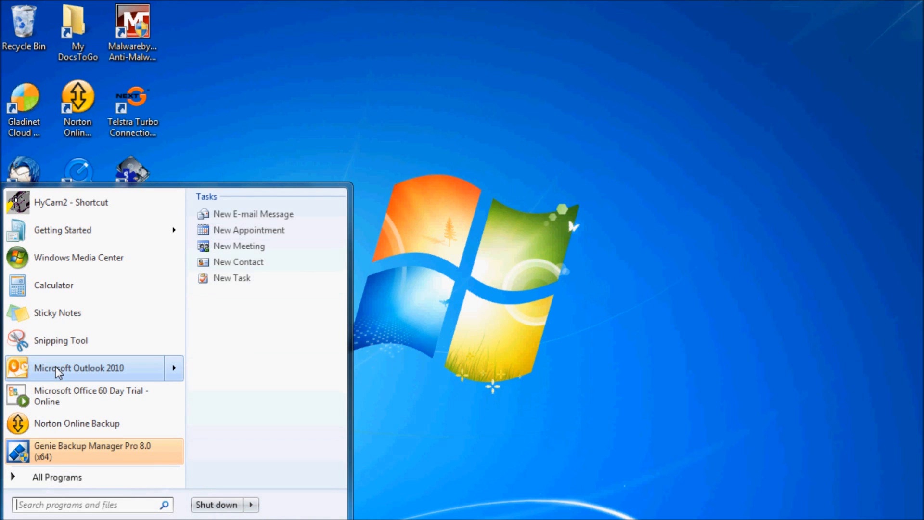
{"action": "left_click", "coordinate": [78, 368]}
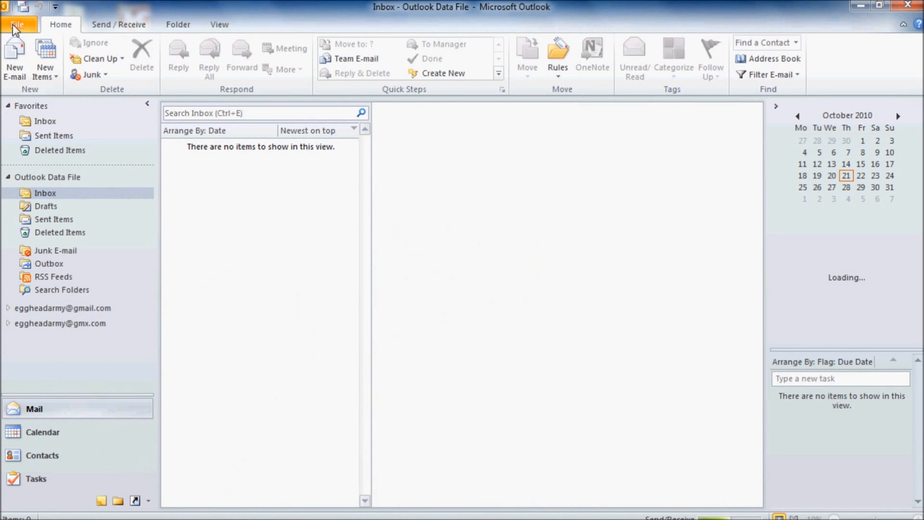
Start File > Add Account using manual server configuration and the Internet E-mail service.
{"action": "left_click", "coordinate": [17, 24]}
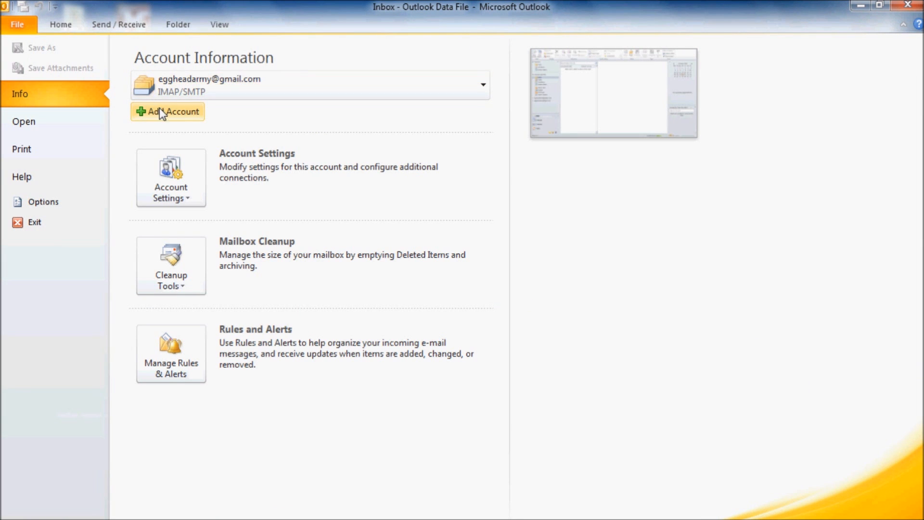
{"action": "left_click", "coordinate": [168, 111]}
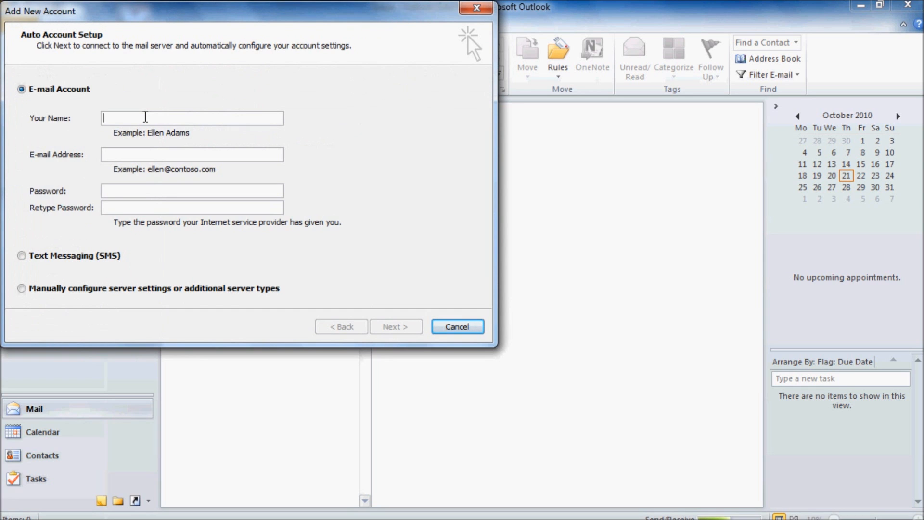
{"action": "left_click", "coordinate": [22, 288]}
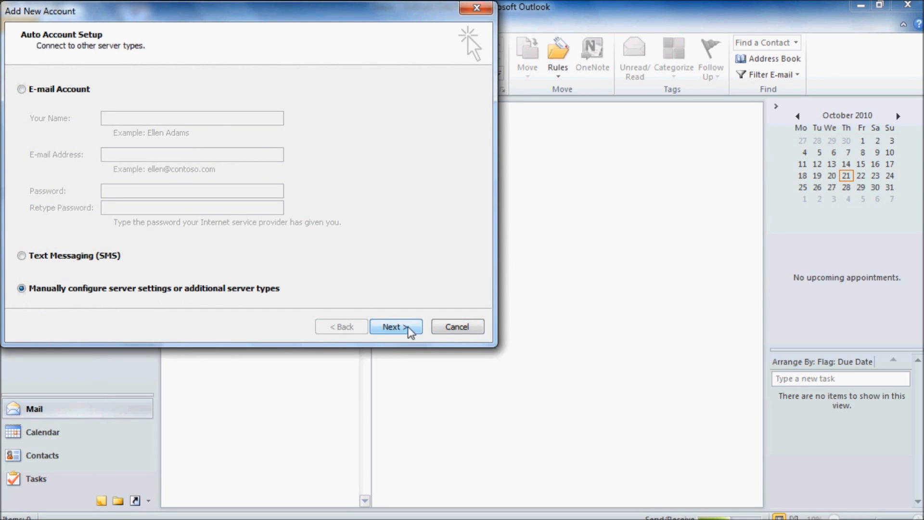
{"action": "left_click", "coordinate": [396, 327]}
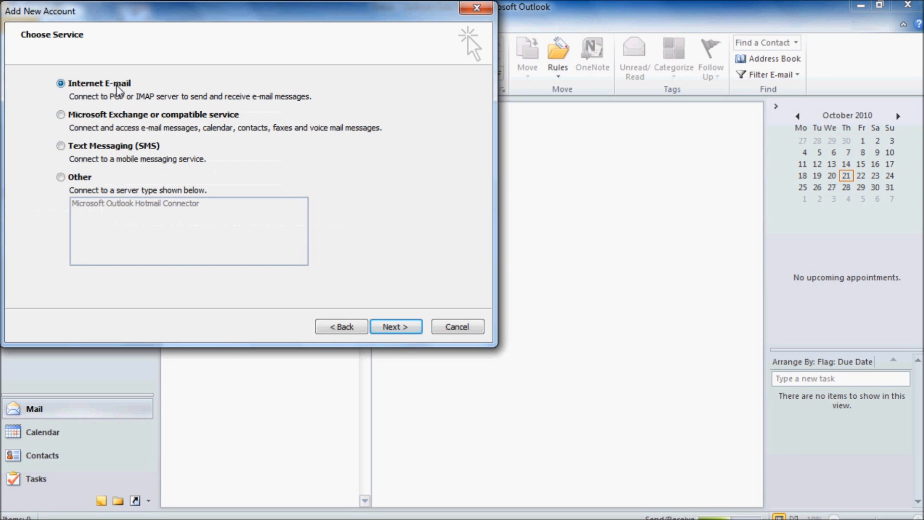
{"action": "left_click", "coordinate": [395, 327]}
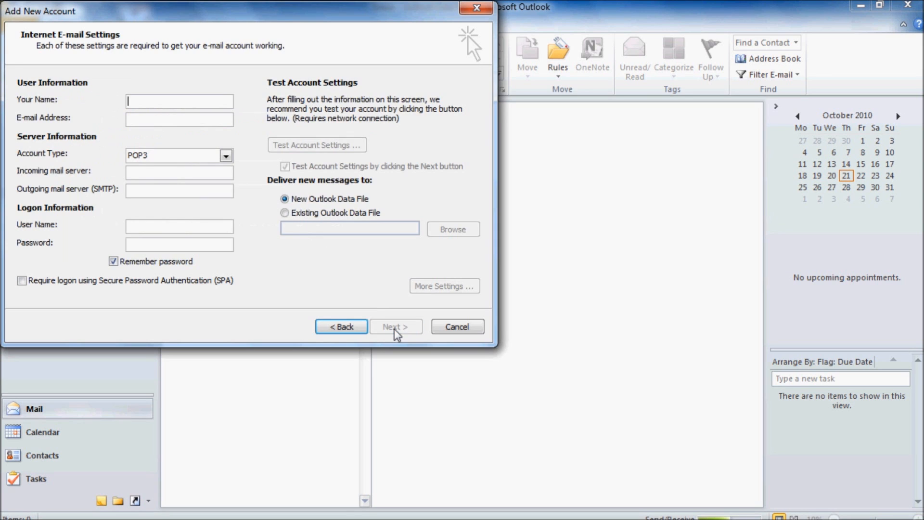
{"action": "type", "text": "E"}
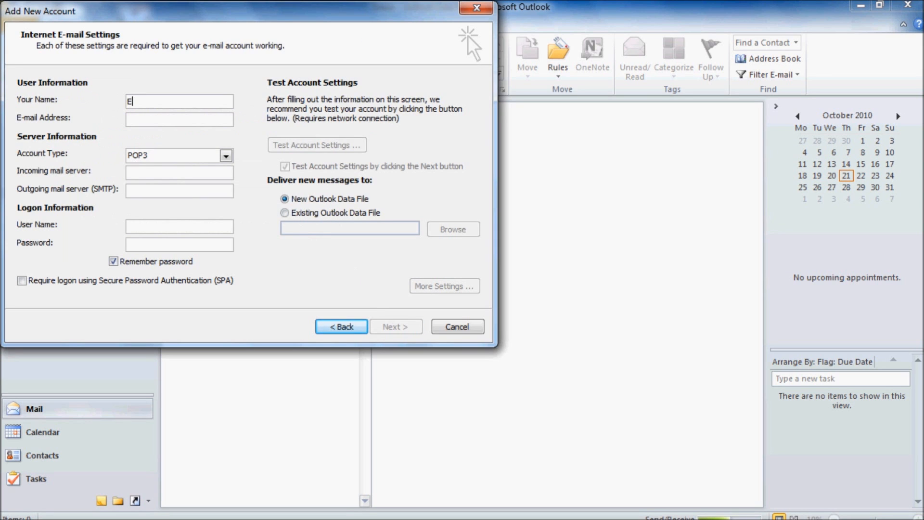
{"action": "type", "text": "gghead Army"}
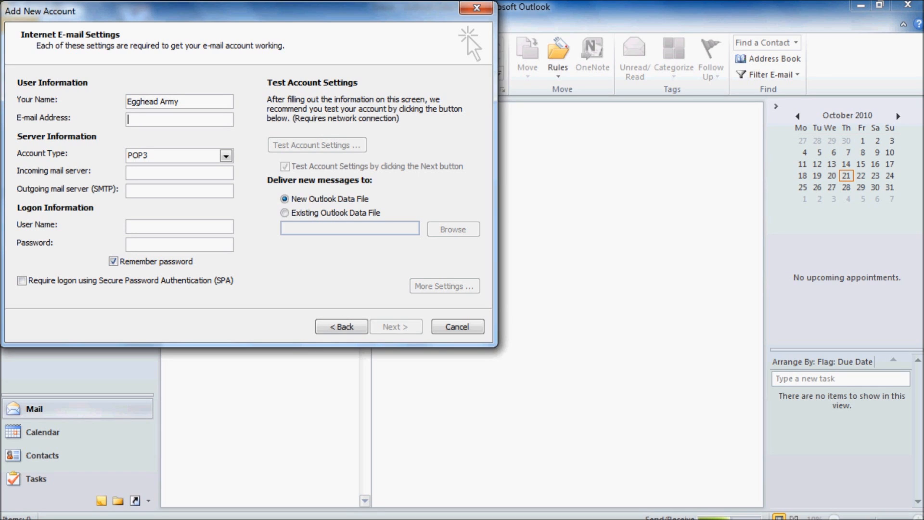
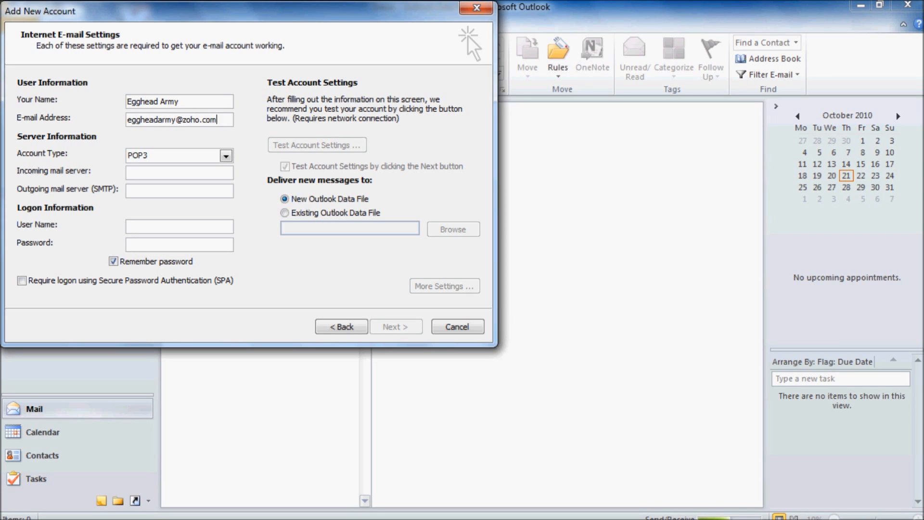
{"action": "mouse_move", "coordinate": [365, 34]}
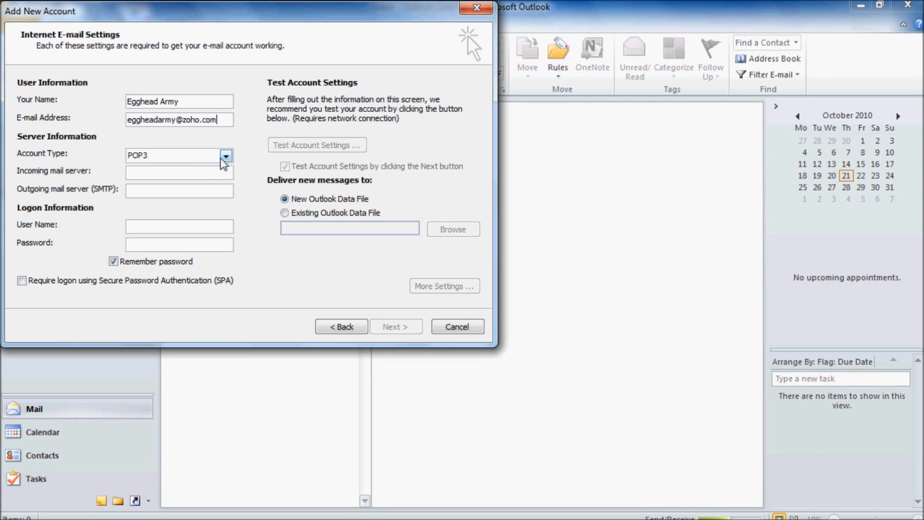
Set account type IMAP, servers imap.zoho.com and smtp.zoho.com, and enter the password.
{"action": "left_click", "coordinate": [226, 155]}
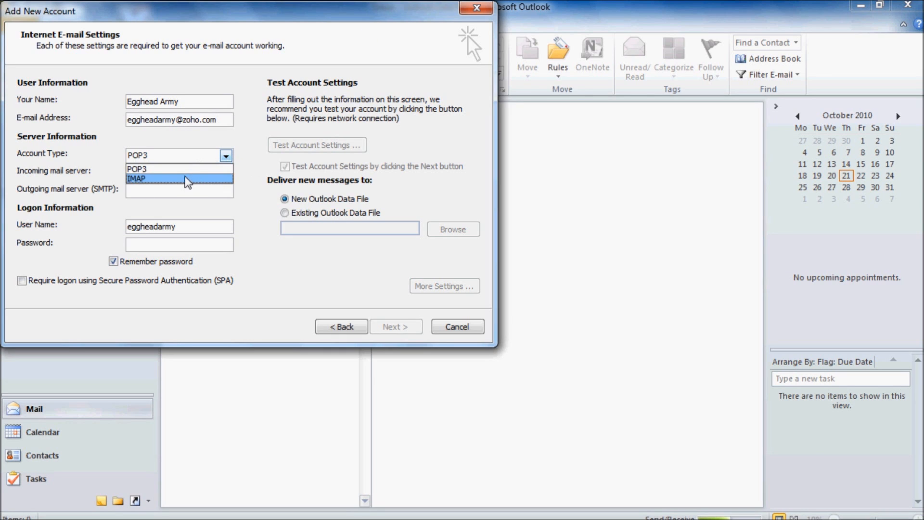
{"action": "left_click", "coordinate": [136, 179]}
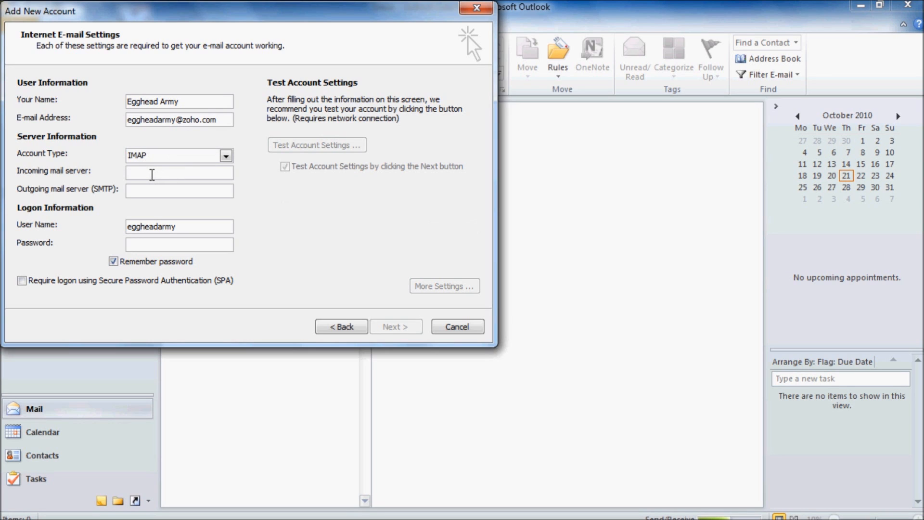
{"action": "left_click", "coordinate": [179, 172]}
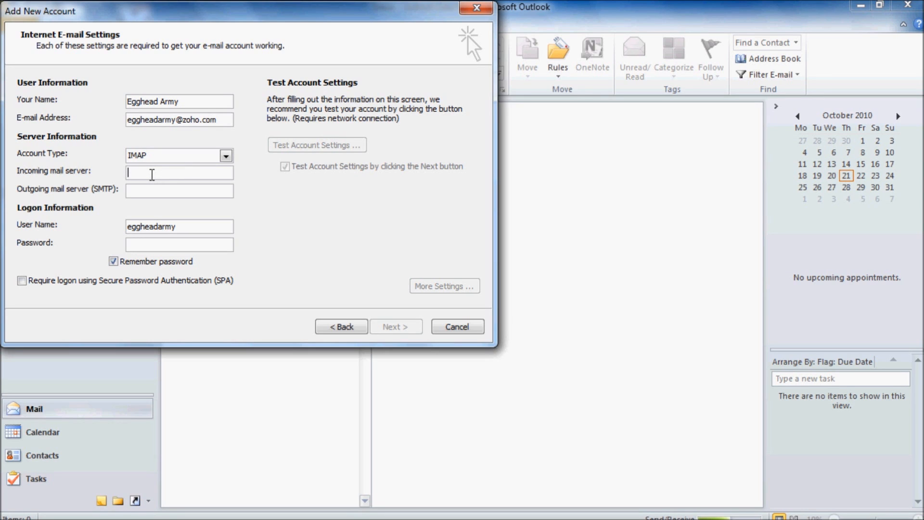
{"action": "type", "text": "imap.zo"}
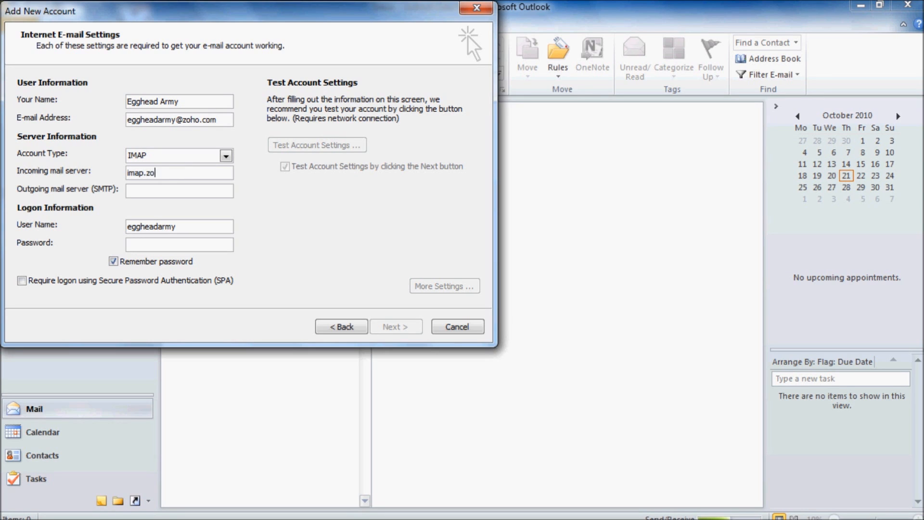
{"action": "type", "text": "ho.com"}
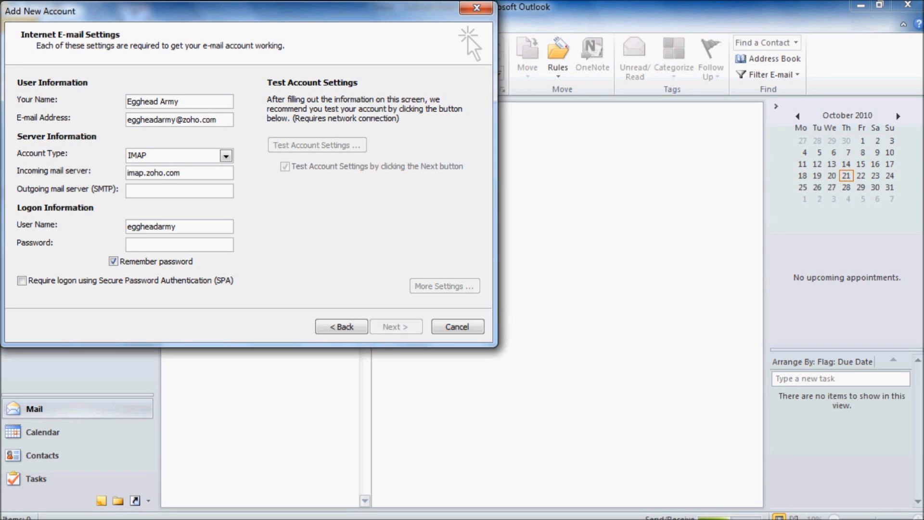
{"action": "type", "text": "smtp.zoho.com"}
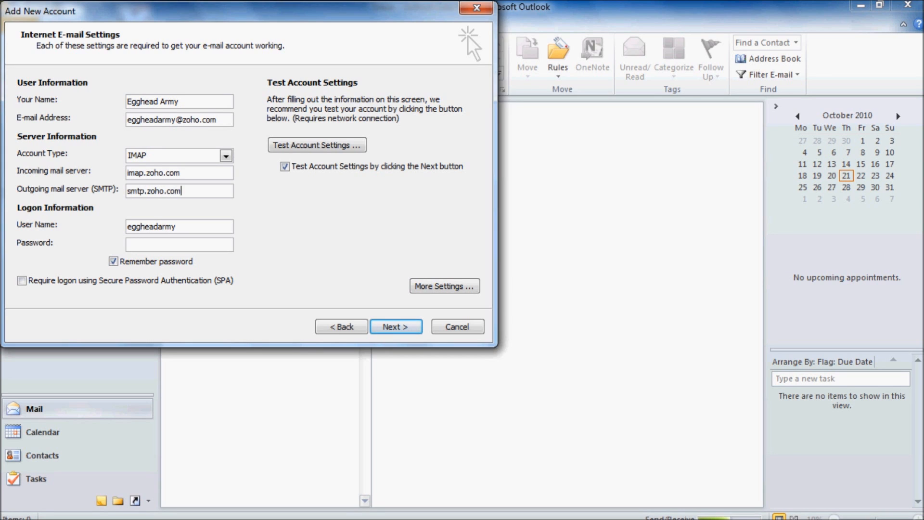
{"action": "left_click", "coordinate": [178, 226]}
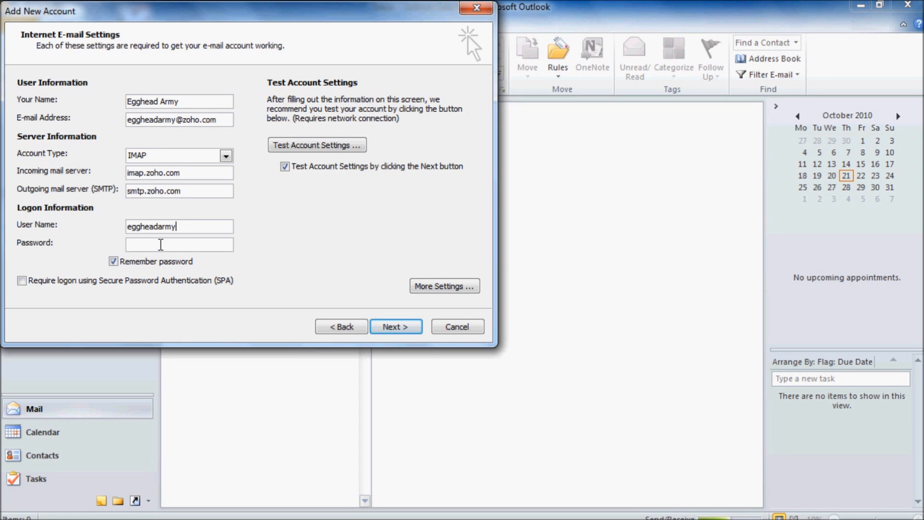
{"action": "type", "text": "***"}
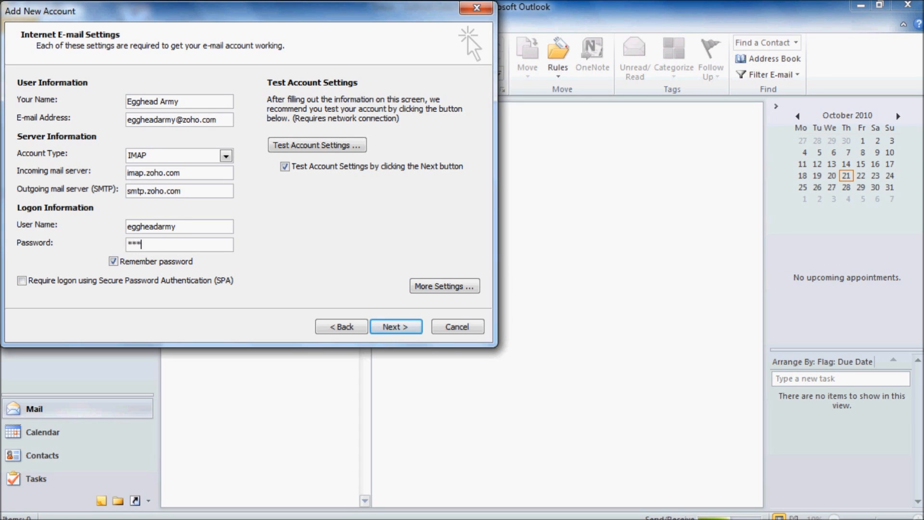
{"action": "type", "text": "*****"}
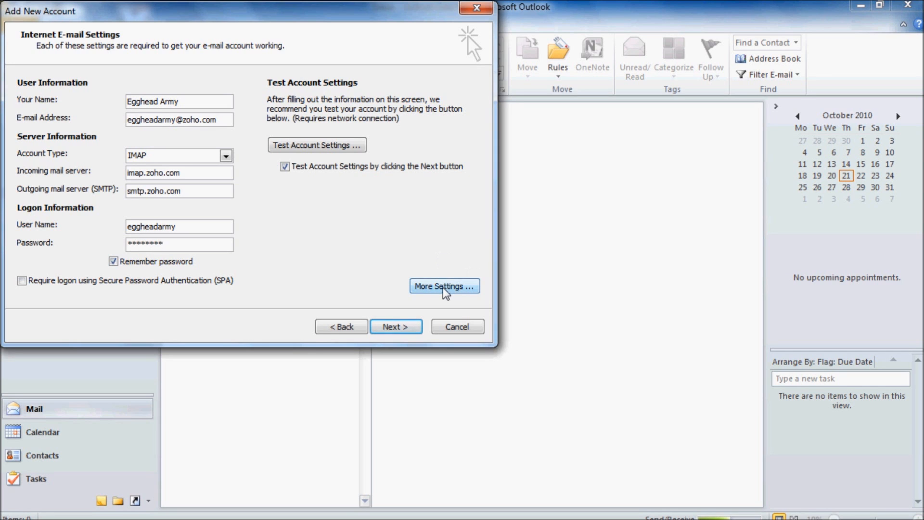
In More Settings, require authentication for the outgoing SMTP server.
{"action": "left_click", "coordinate": [444, 286]}
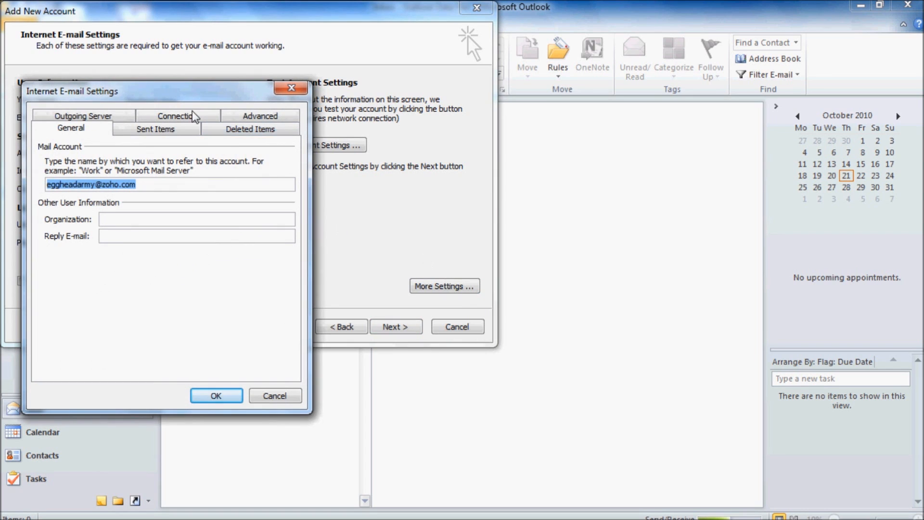
{"action": "left_click", "coordinate": [83, 115]}
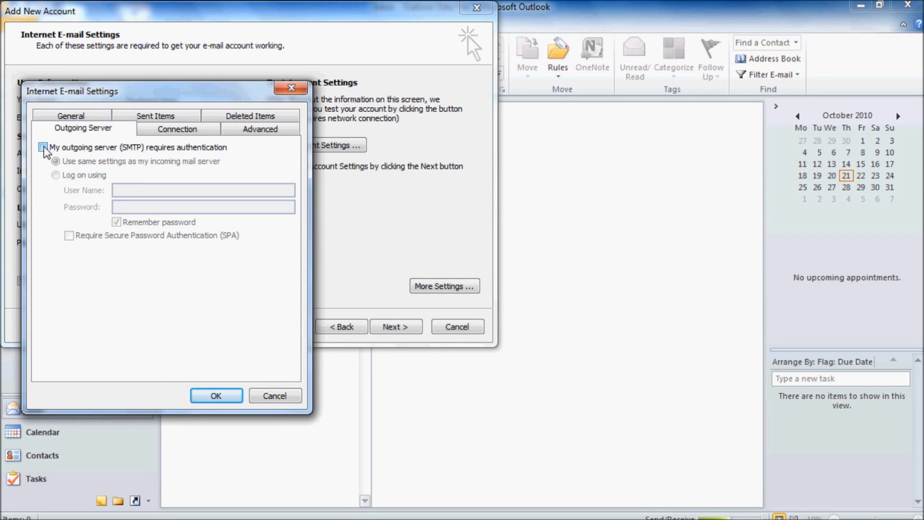
{"action": "left_click", "coordinate": [43, 146]}
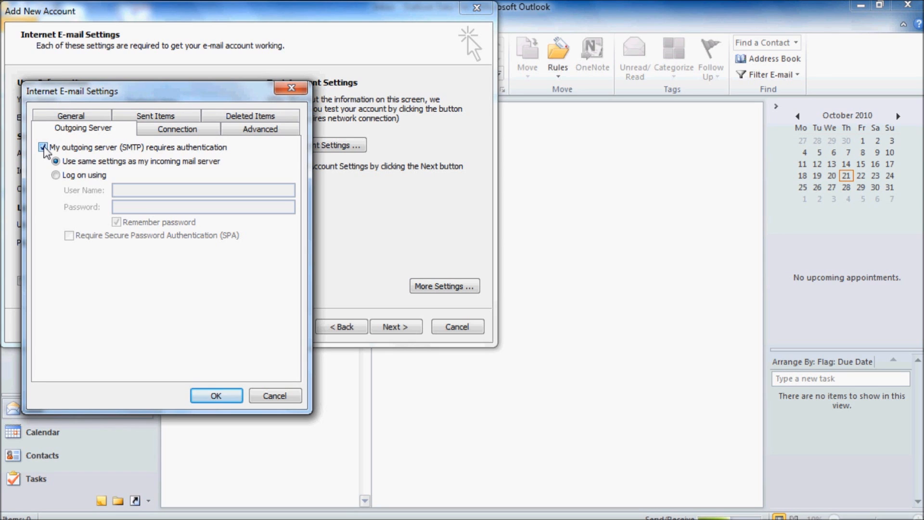
Use SSL for both servers, with incoming port 993 and SMTP port 465, and confirm.
{"action": "left_click", "coordinate": [260, 128]}
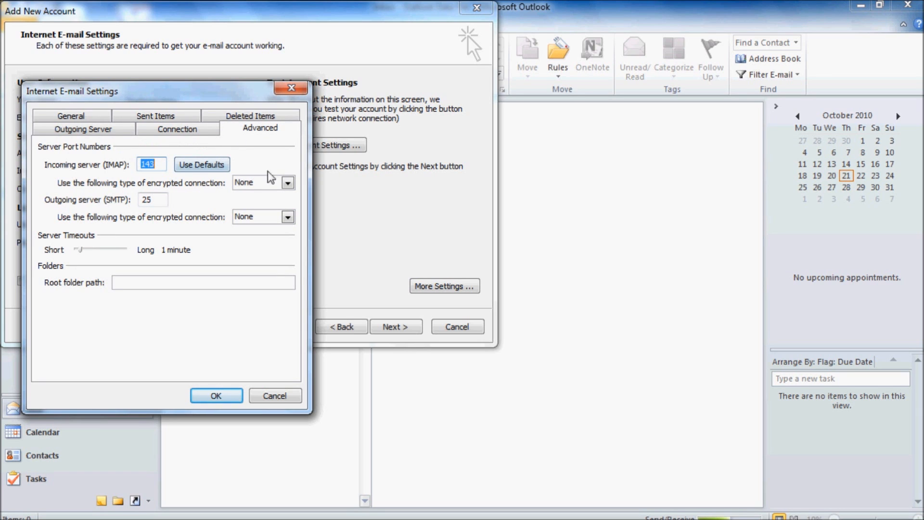
{"action": "left_click", "coordinate": [287, 182]}
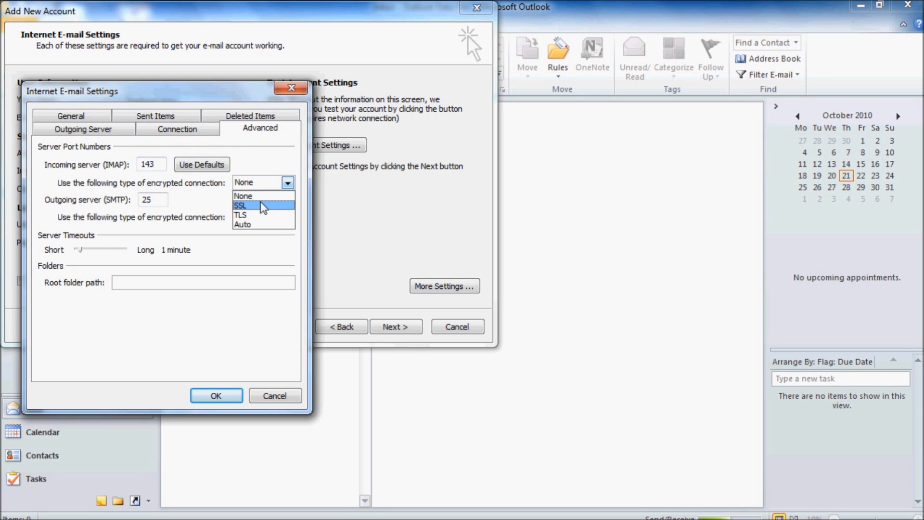
{"action": "left_click", "coordinate": [239, 205]}
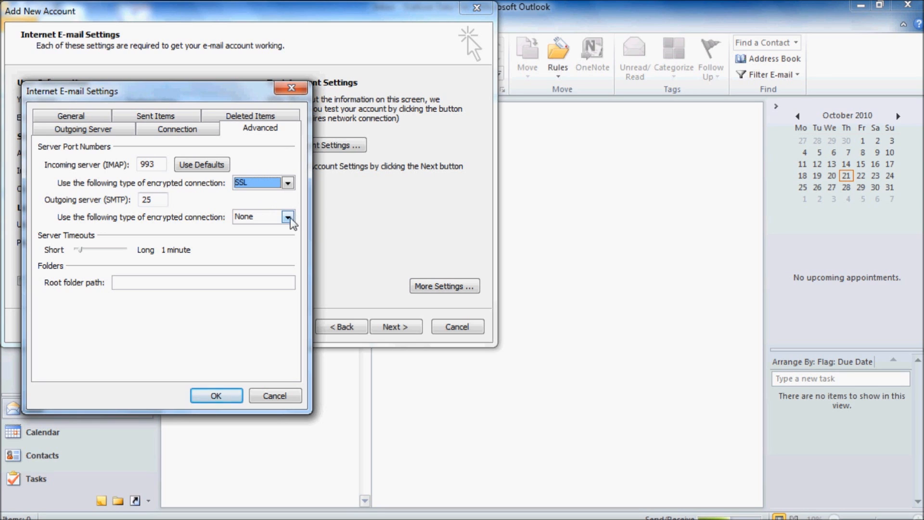
{"action": "left_click", "coordinate": [288, 216]}
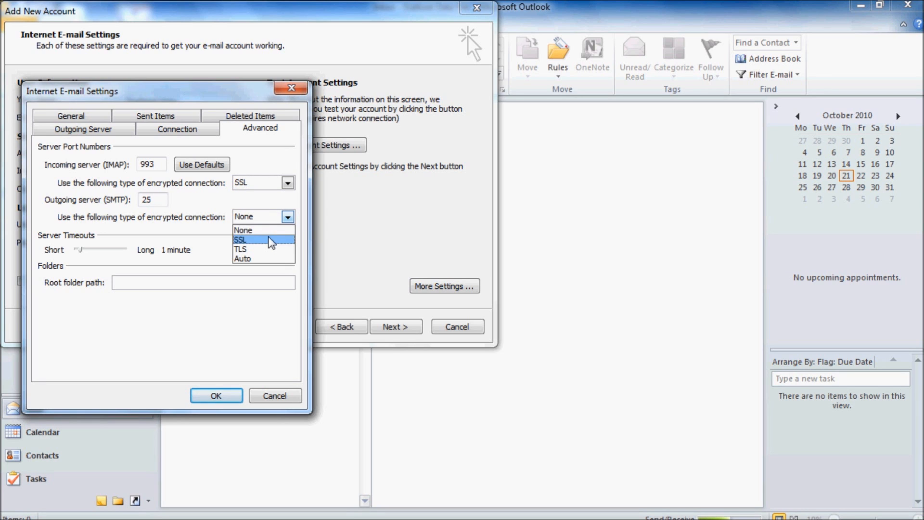
{"action": "left_click", "coordinate": [241, 239]}
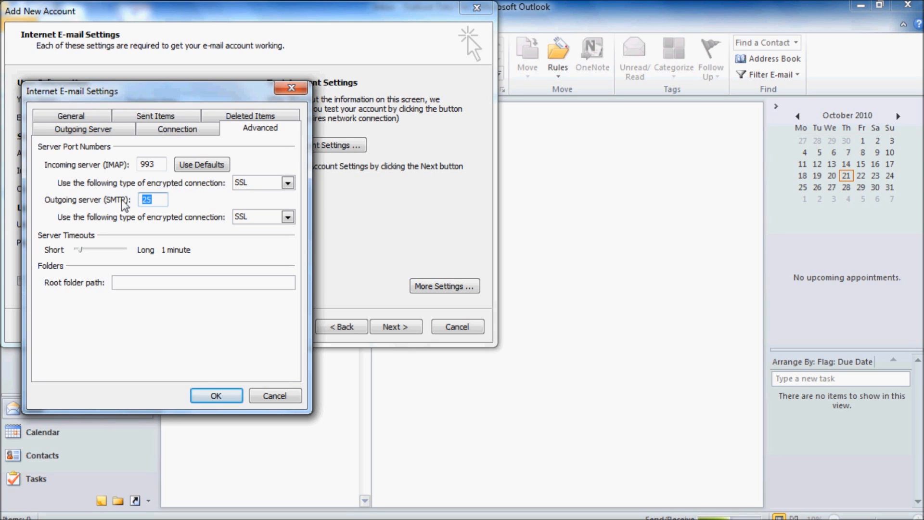
{"action": "type", "text": "46"}
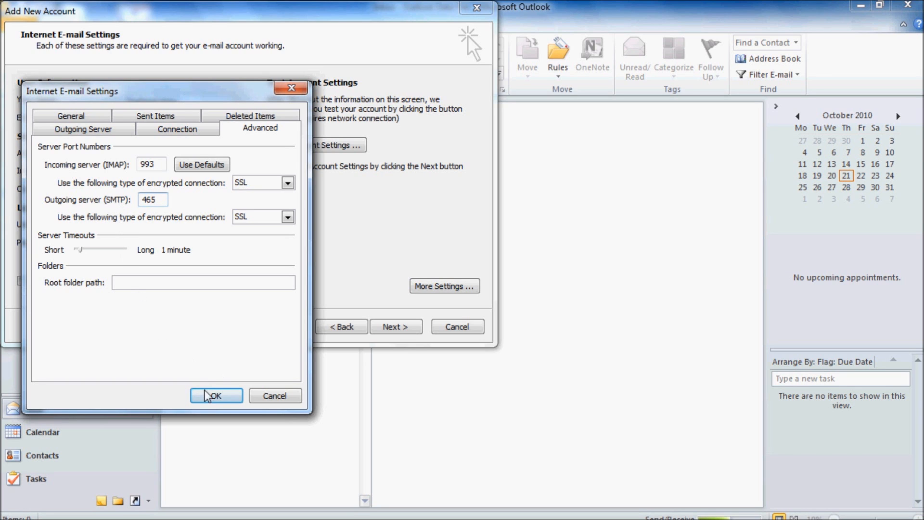
{"action": "left_click", "coordinate": [216, 394]}
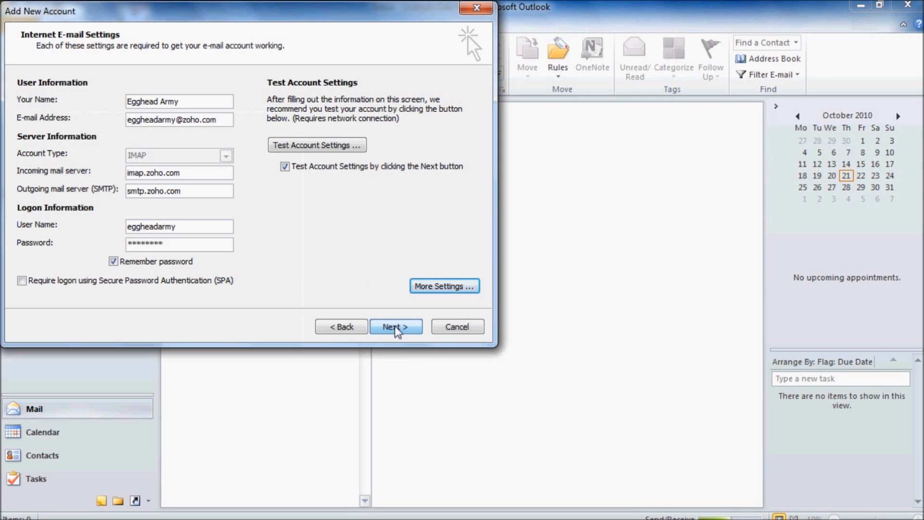
{"action": "left_click", "coordinate": [396, 326]}
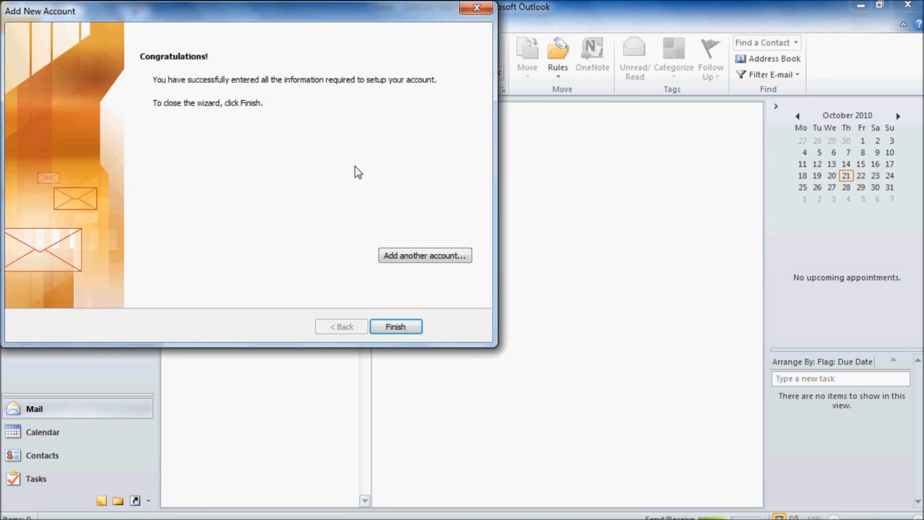
{"action": "left_click", "coordinate": [396, 326]}
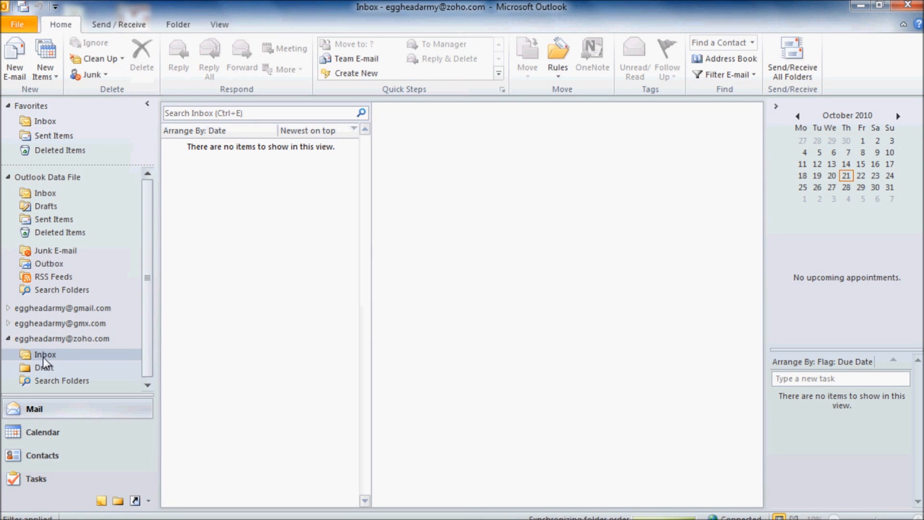
{"action": "left_click", "coordinate": [45, 355]}
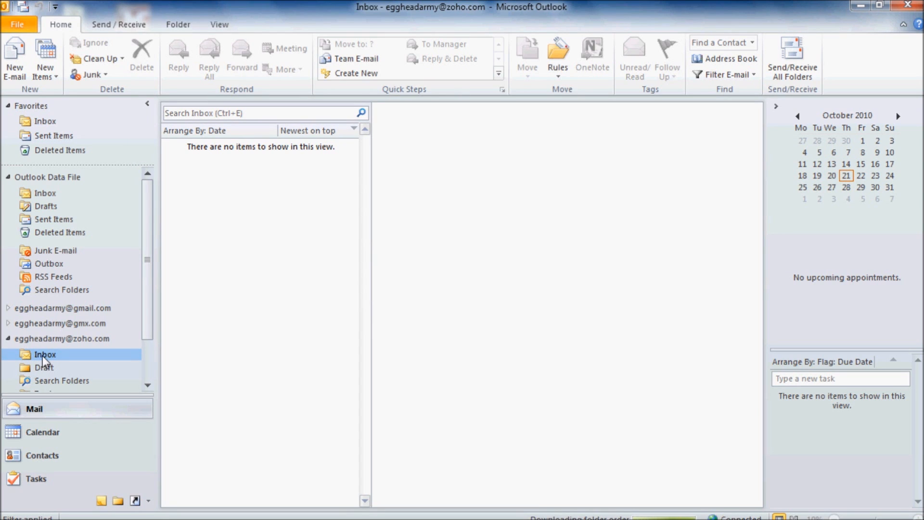